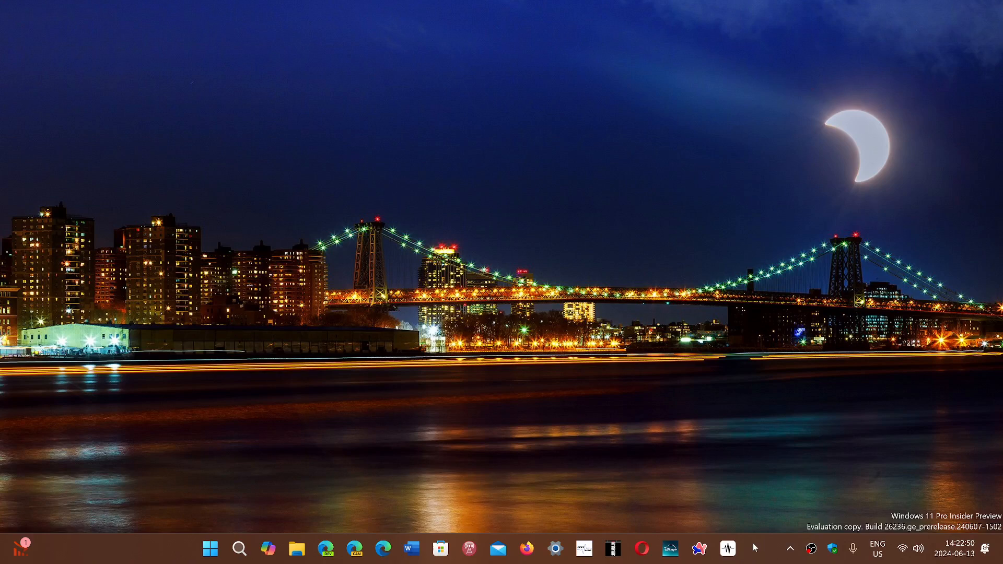
pyautogui.moveTo(532, 469)
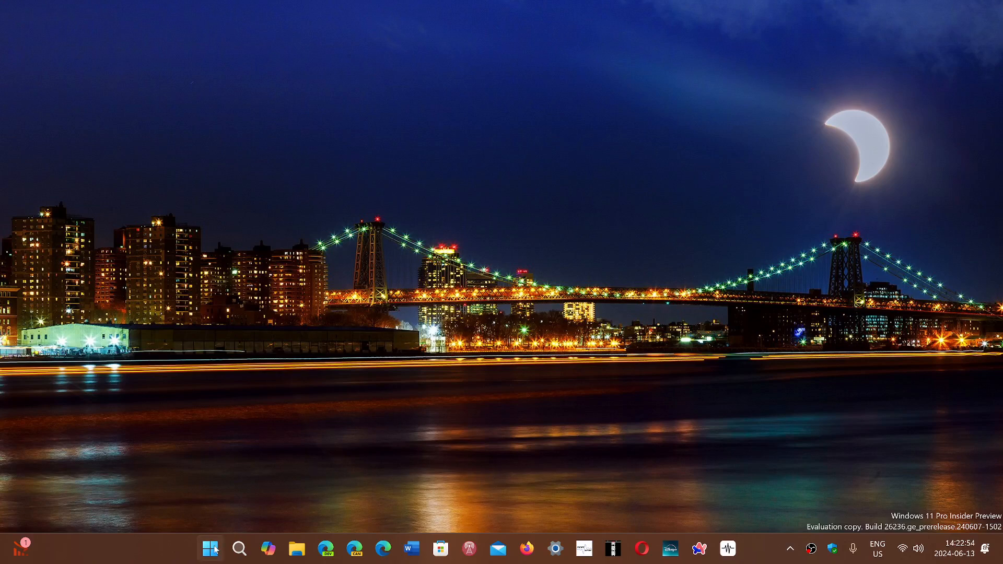
# Launch the Settings app from the Start menu's pinned items
pyautogui.click(210, 549)
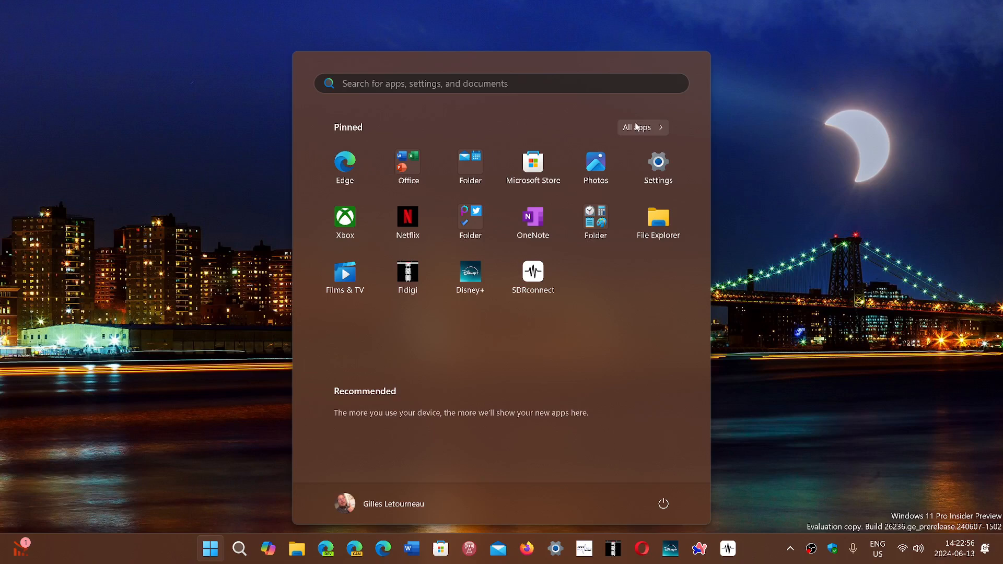
pyautogui.click(657, 164)
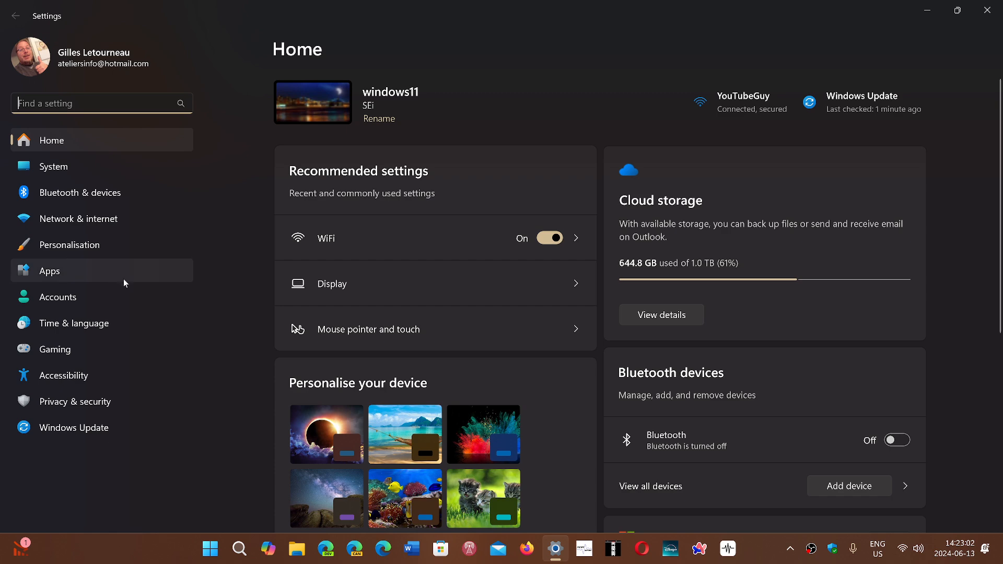
# Go to Accounts and open the Your info page showing the local account option
pyautogui.click(57, 296)
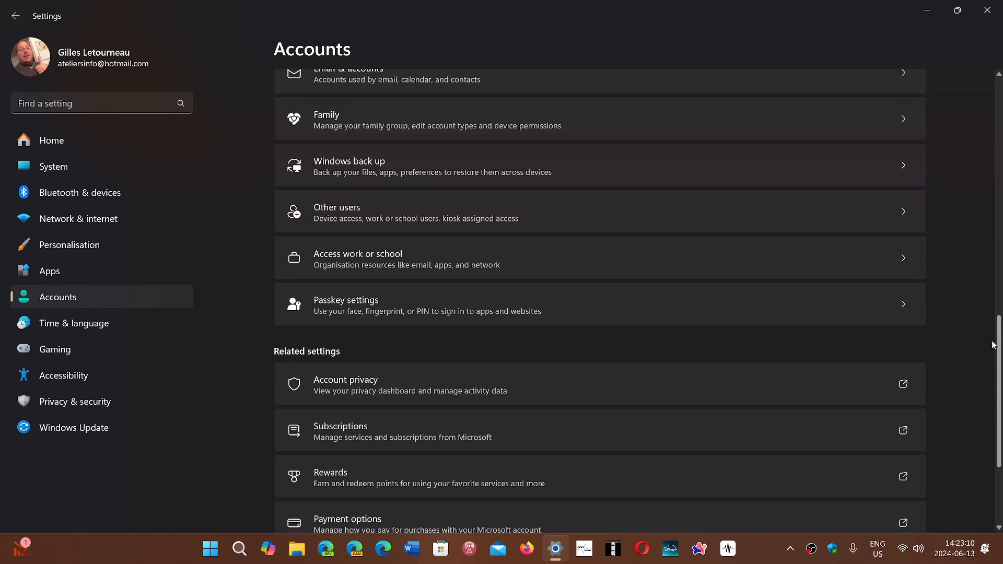
pyautogui.scroll(3)
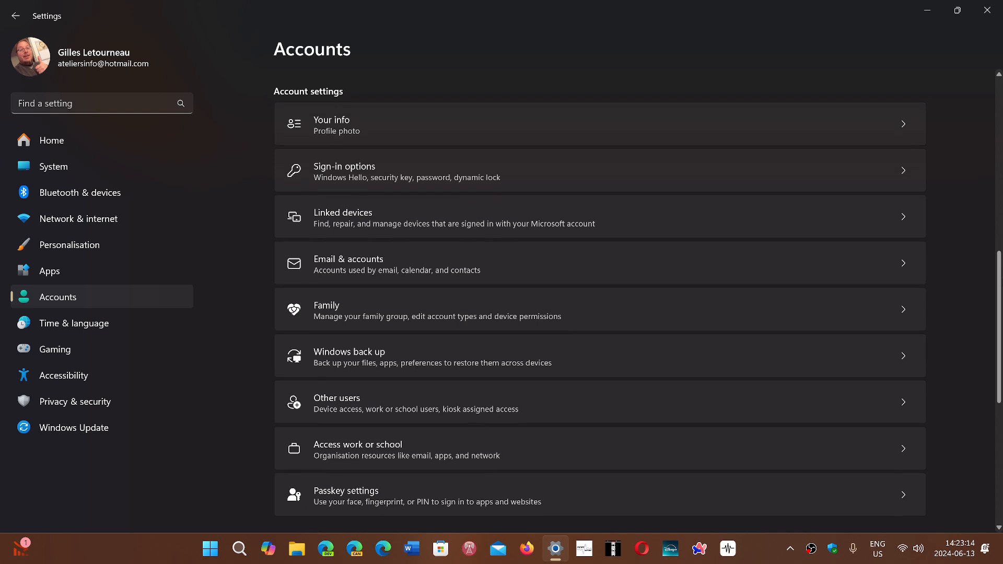
pyautogui.scroll(-3)
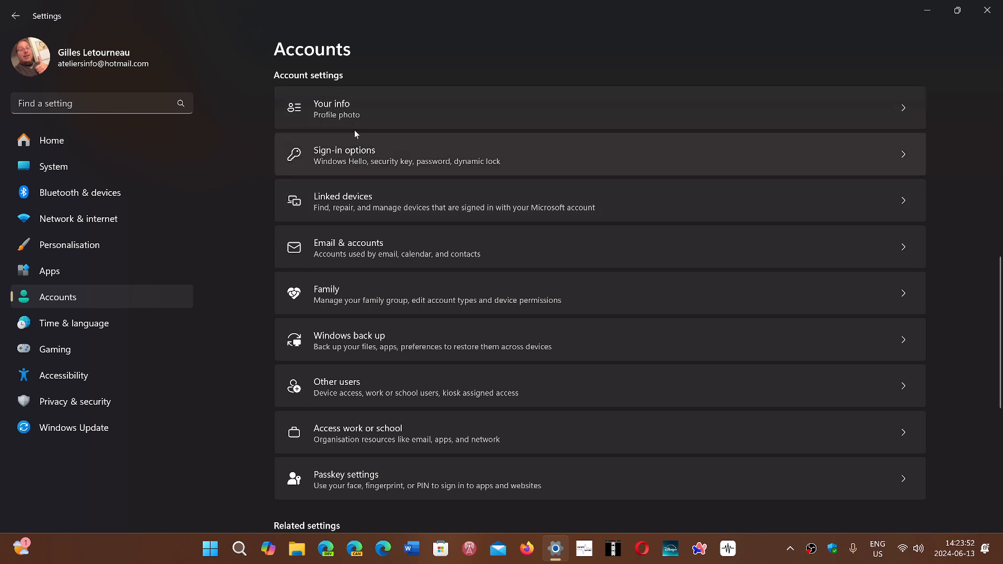
pyautogui.moveTo(57, 309)
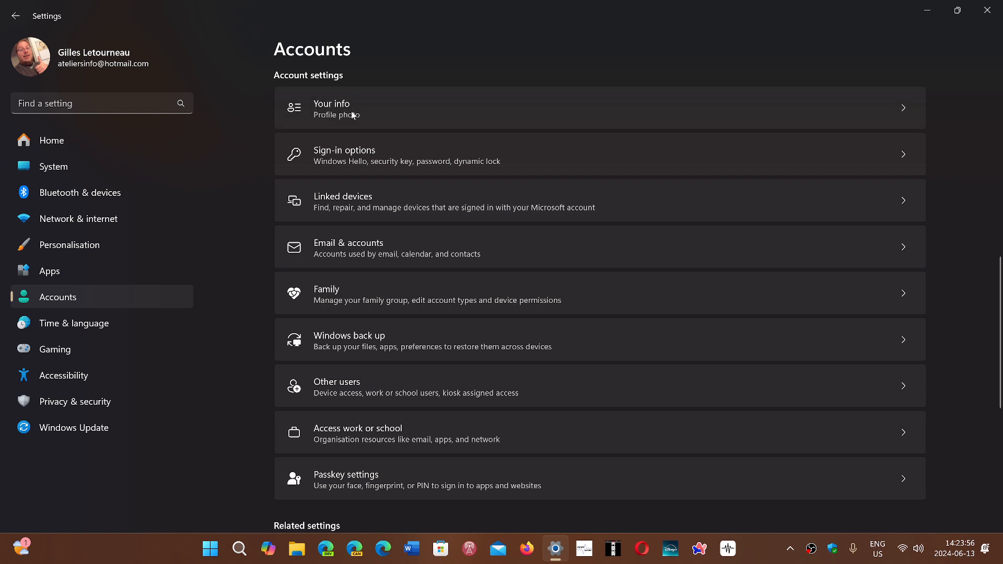
pyautogui.click(332, 107)
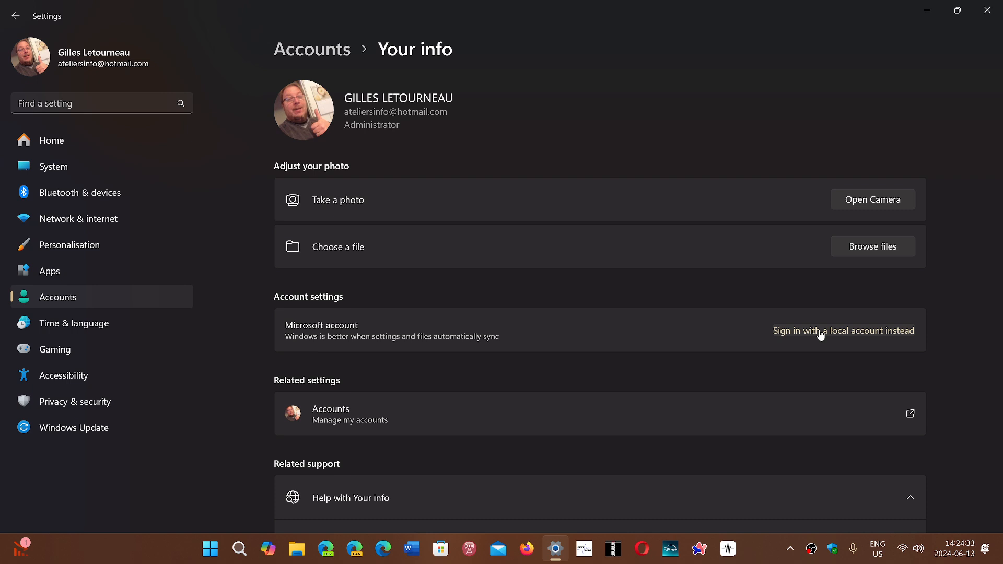
pyautogui.moveTo(597, 351)
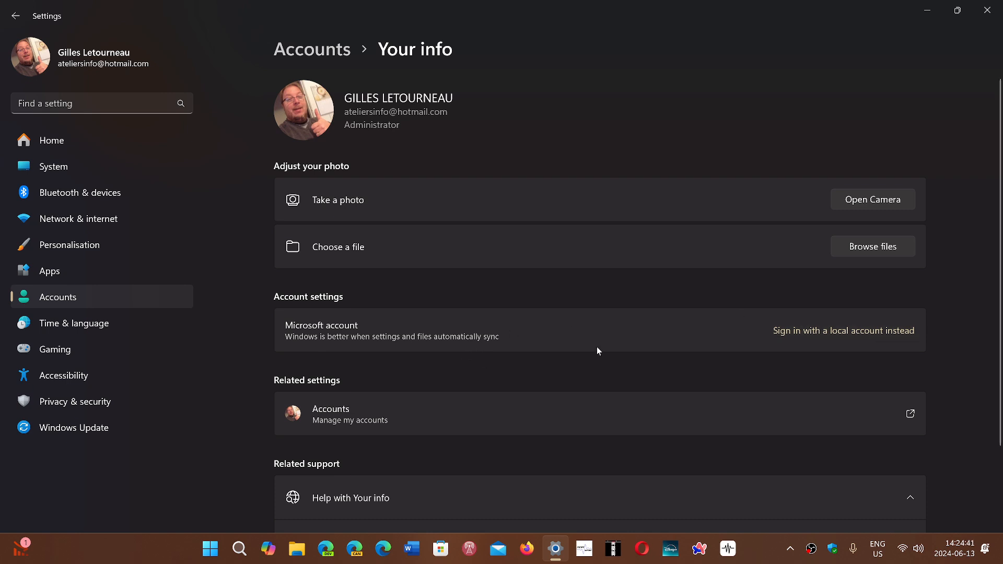
pyautogui.moveTo(844, 331)
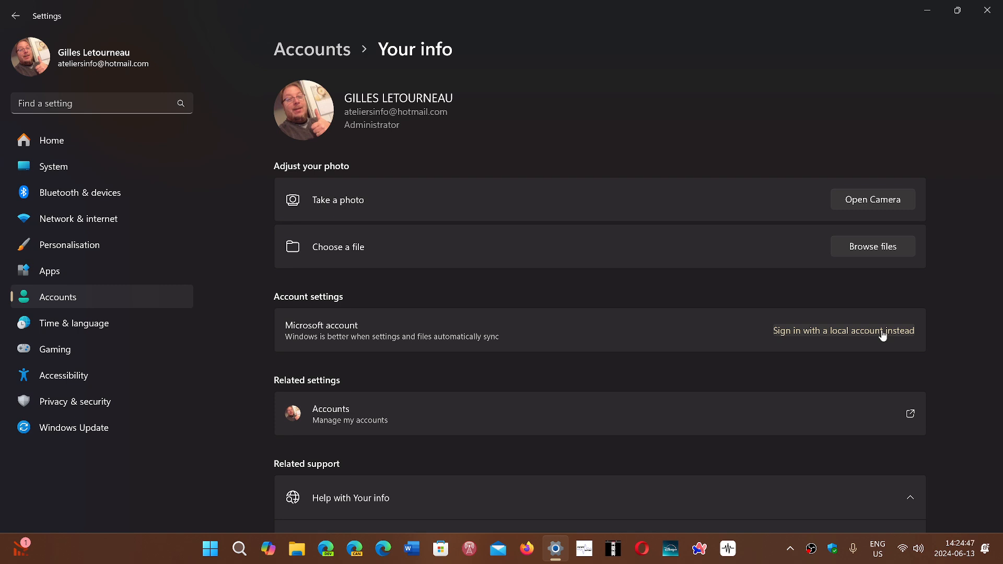
pyautogui.moveTo(703, 198)
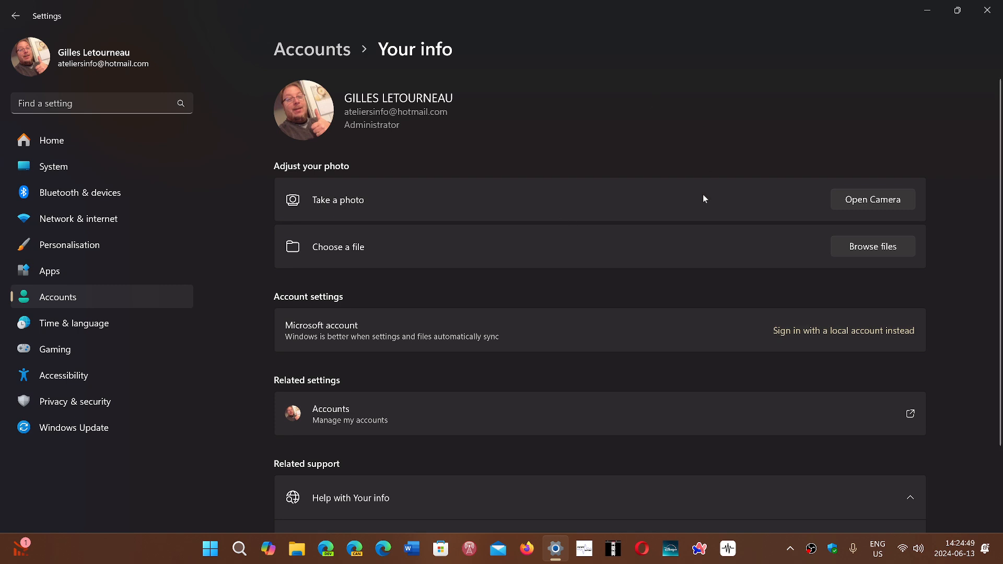